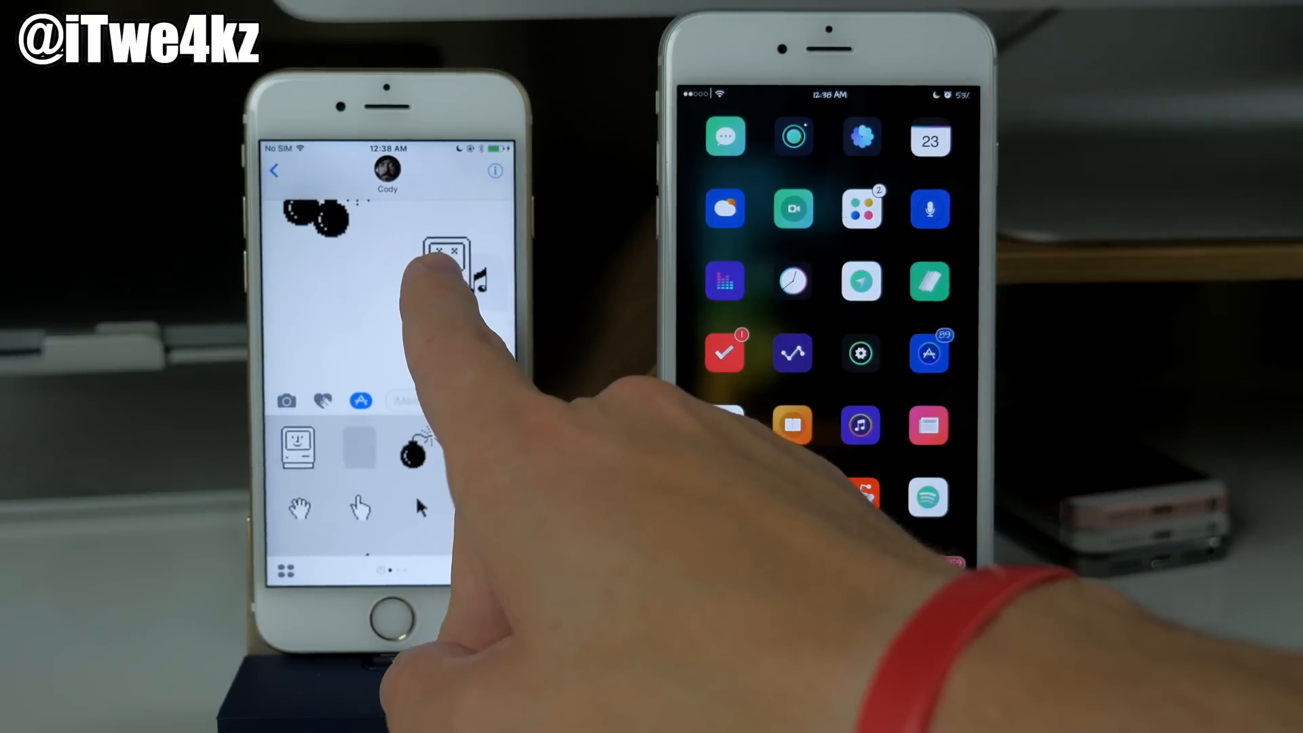
Place the retro Mac computer sticker onto the message bubble in the conversation
left_click(428, 262)
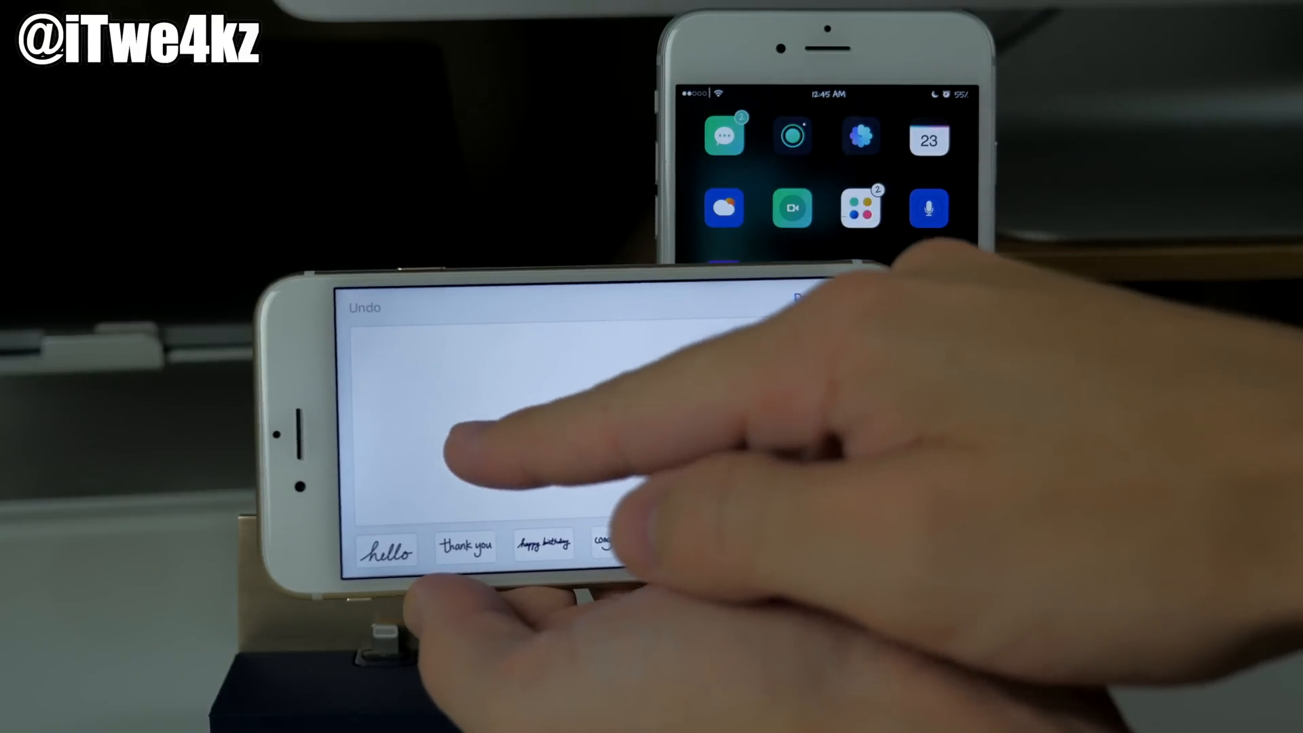
Draw a handwritten message on the landscape handwriting canvas with a finger stroke
left_click_drag(457, 457, 599, 440)
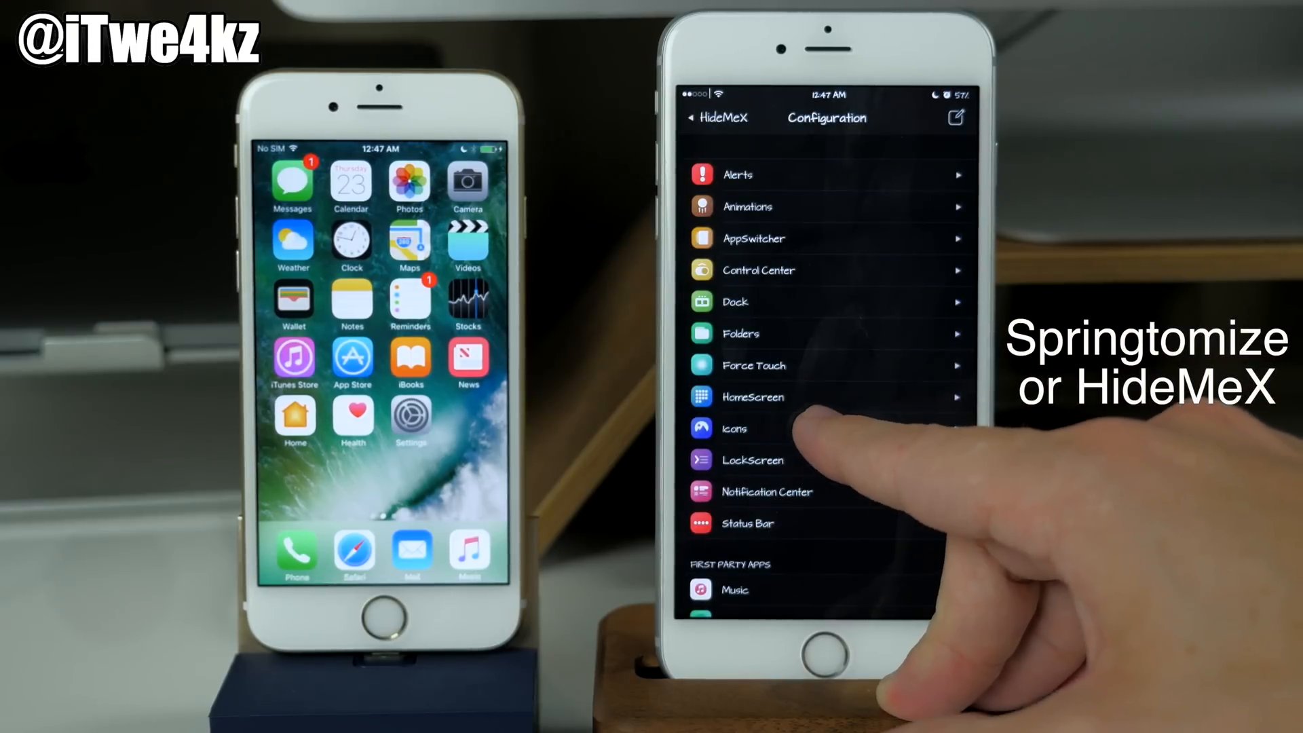
Reach HideMeX's App Hide list of system applications through its Icons settings
left_click(734, 427)
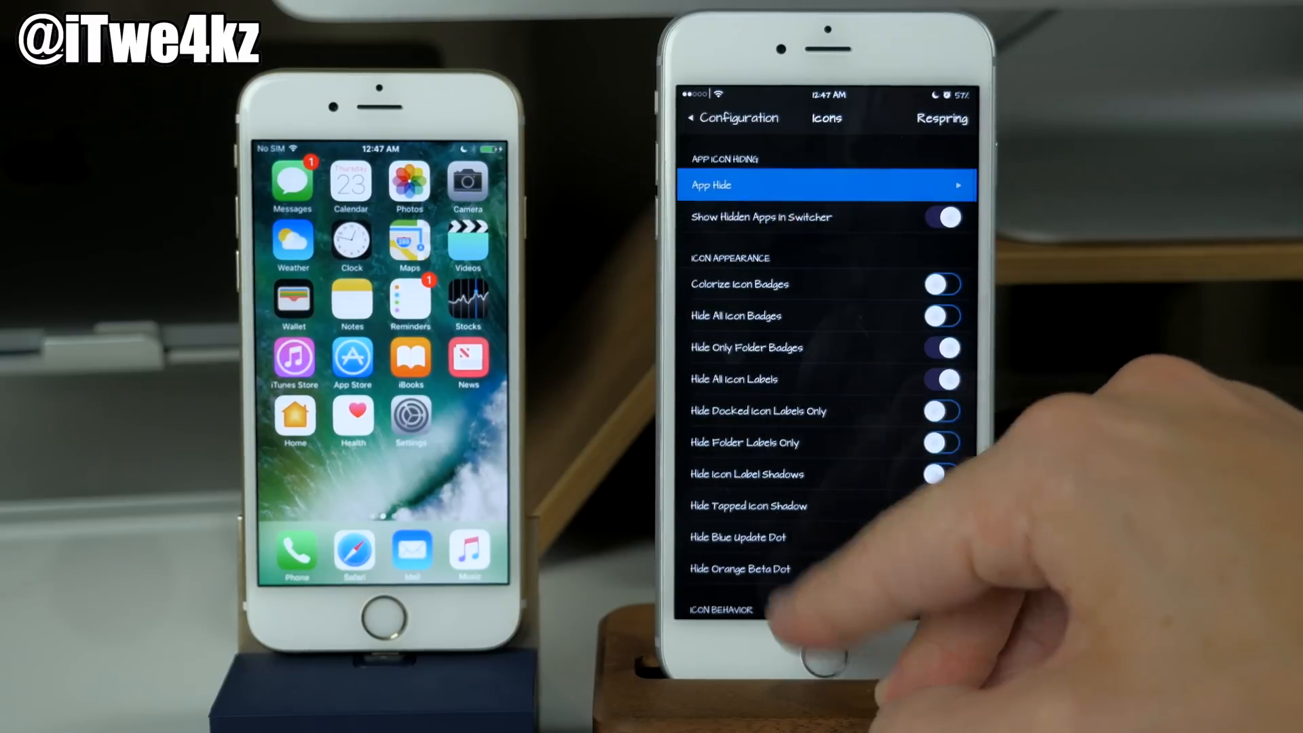
left_click(825, 184)
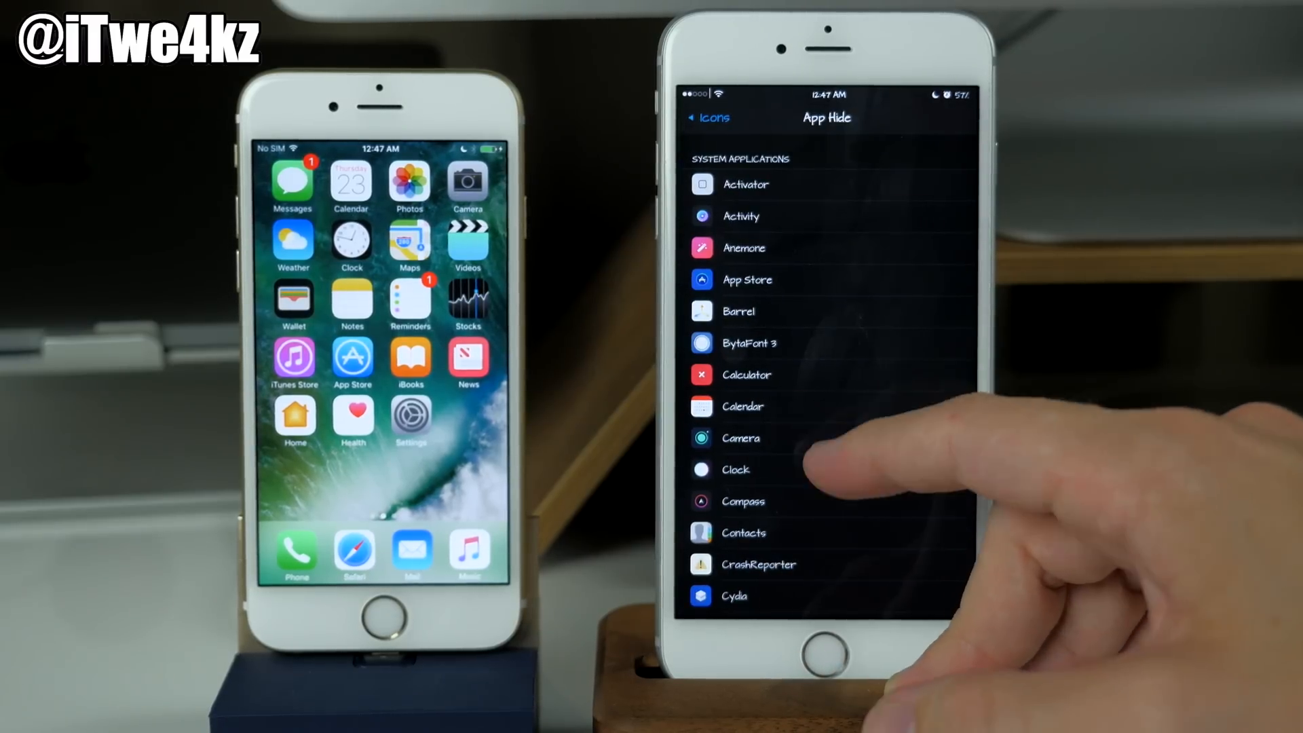
mouse_move(822, 630)
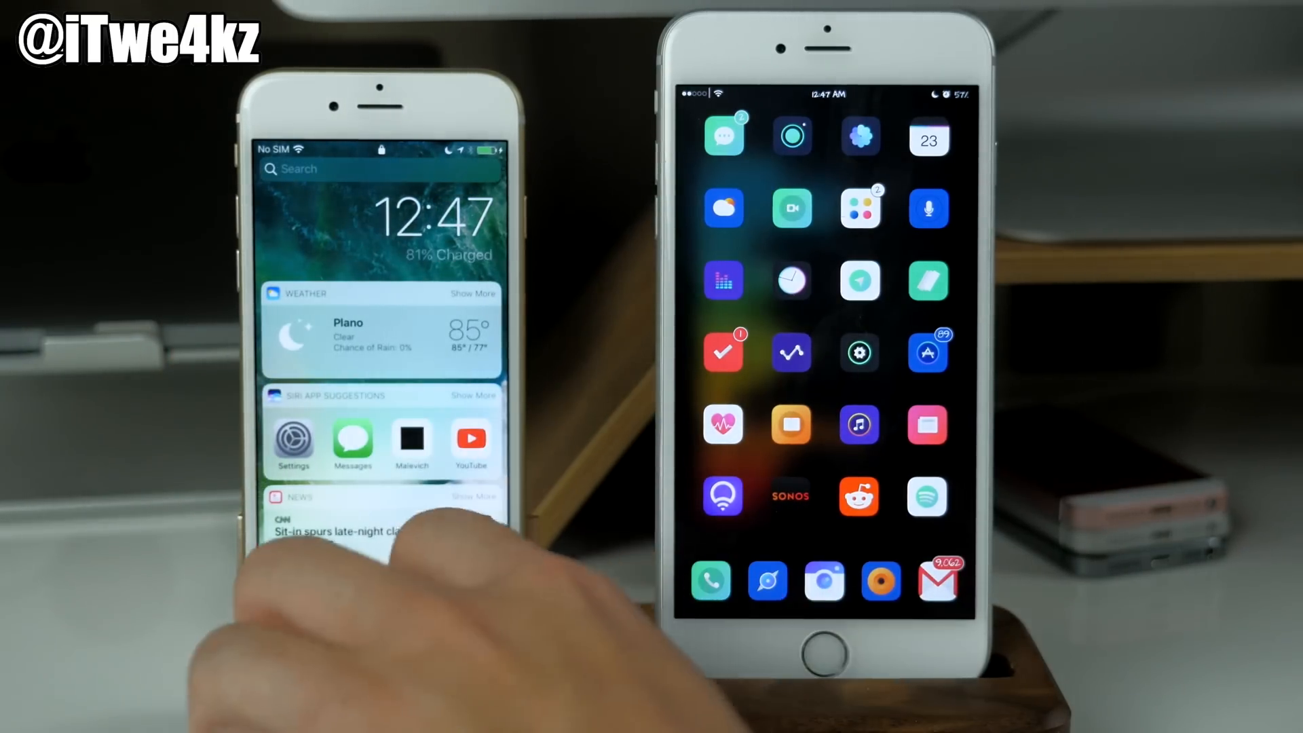
Scroll through the Today view's weather, Siri suggestions and news widgets
scroll("down", 3)
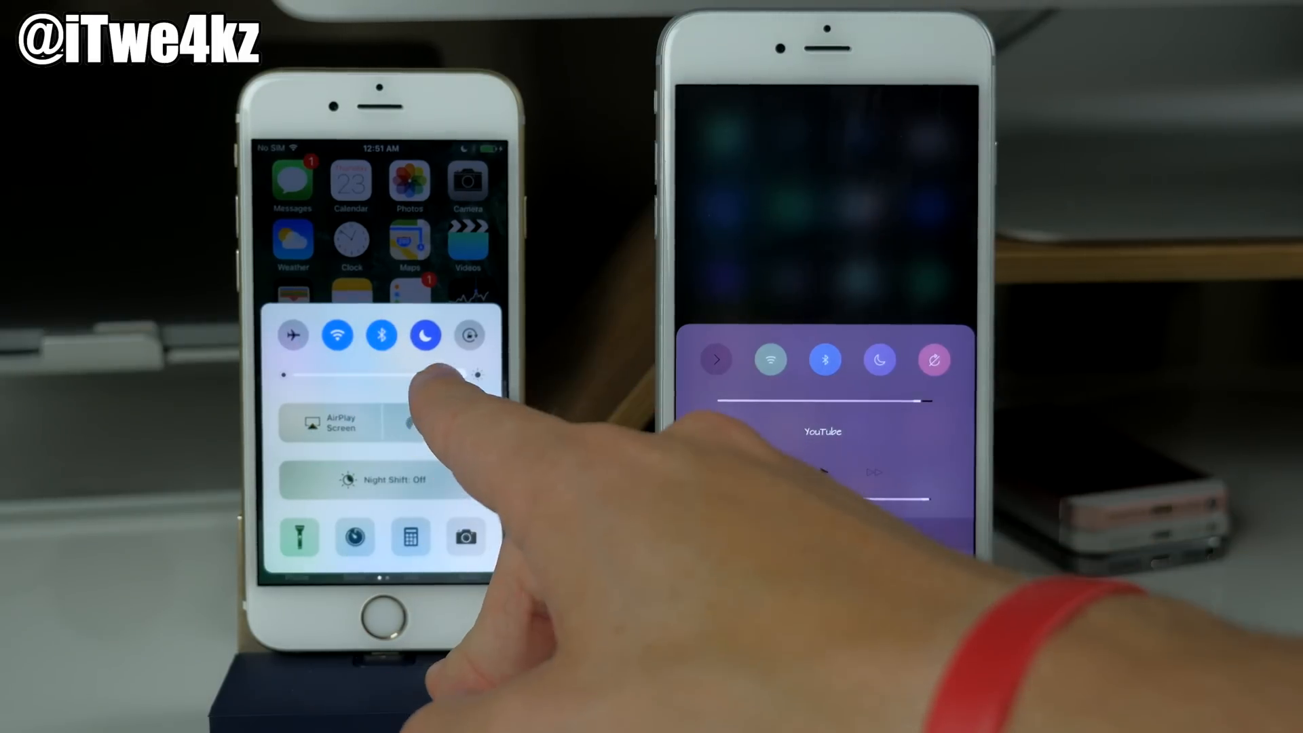
Switch on portrait orientation lock in Control Center and toggle the flashlight
left_click(468, 334)
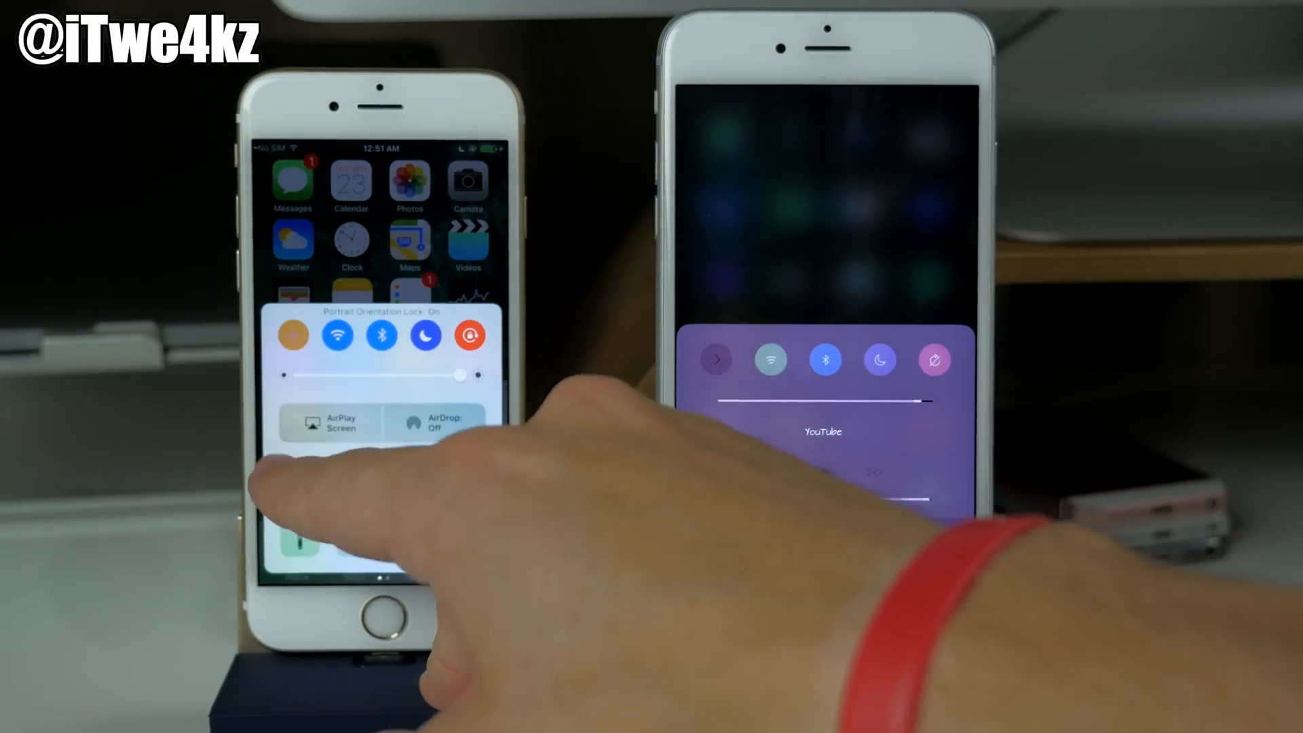
left_click(293, 335)
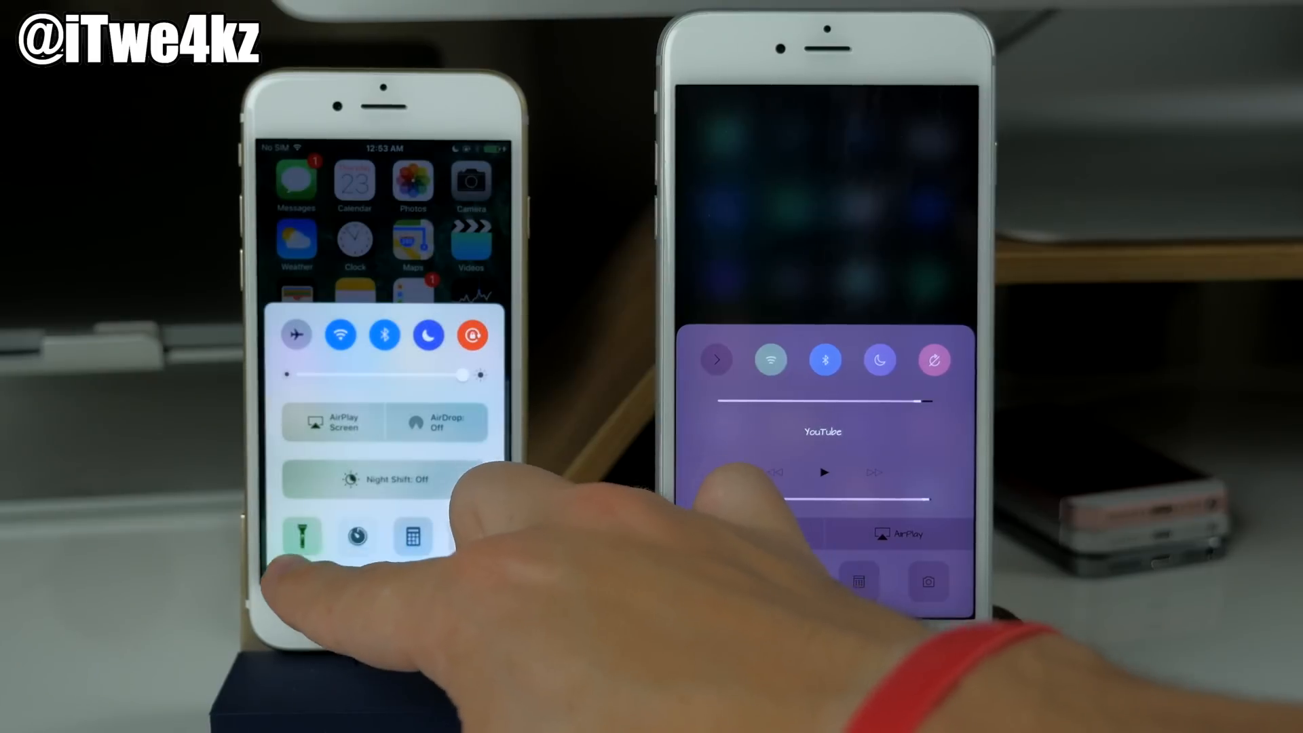
left_click(301, 534)
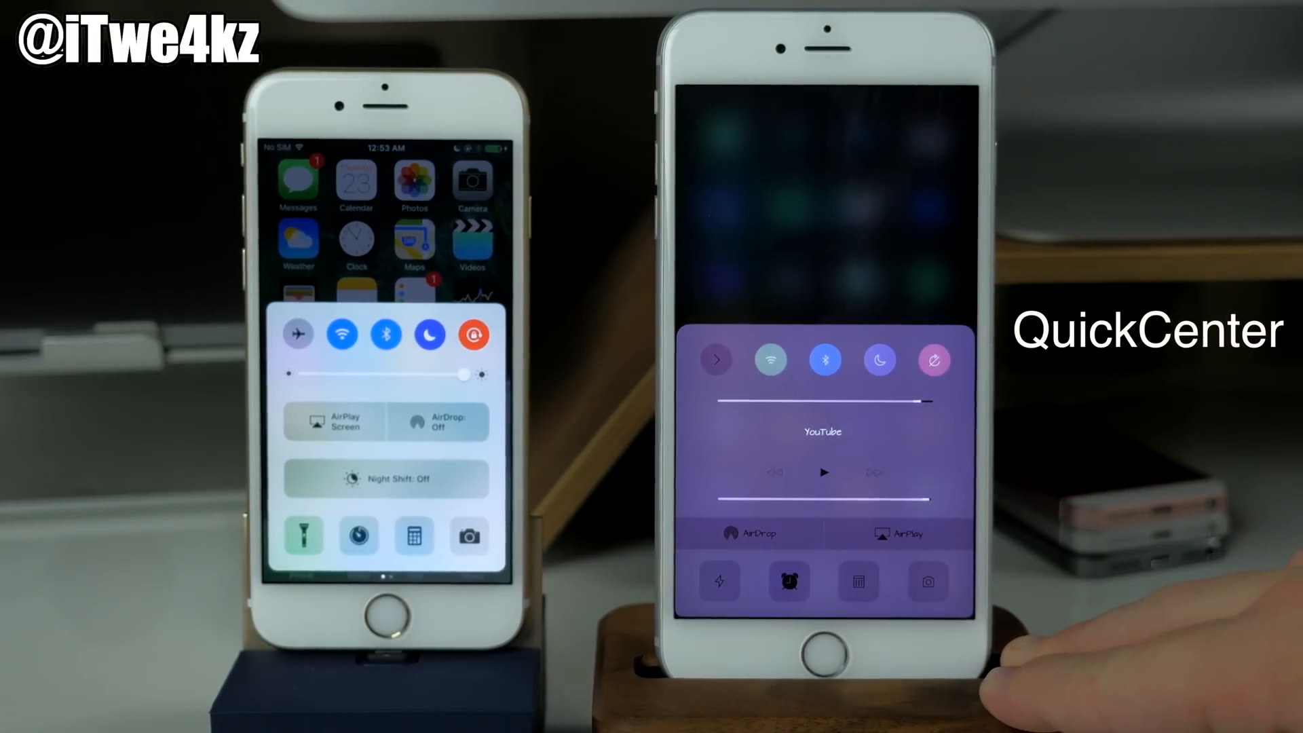
left_click(927, 581)
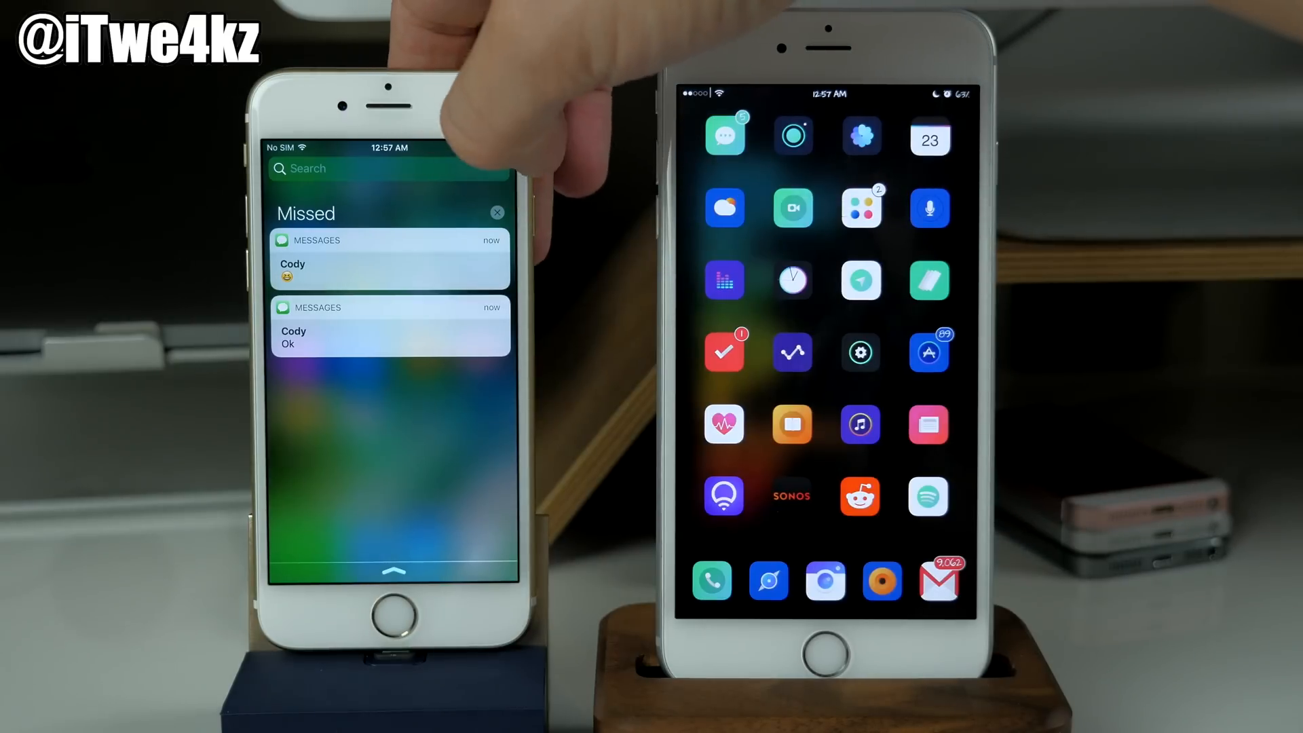
Pull down the missed Messages notifications and show the Gmail notifications list on the right phone
left_click(497, 211)
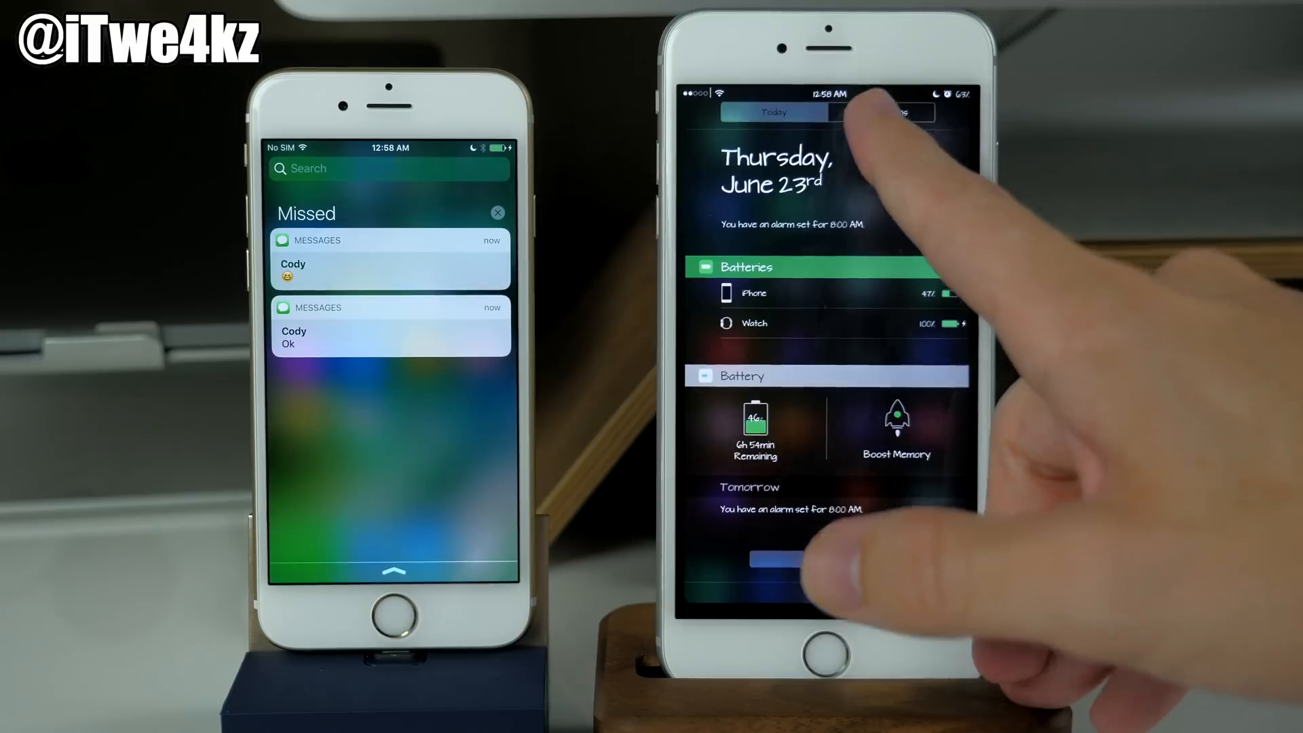
left_click(879, 112)
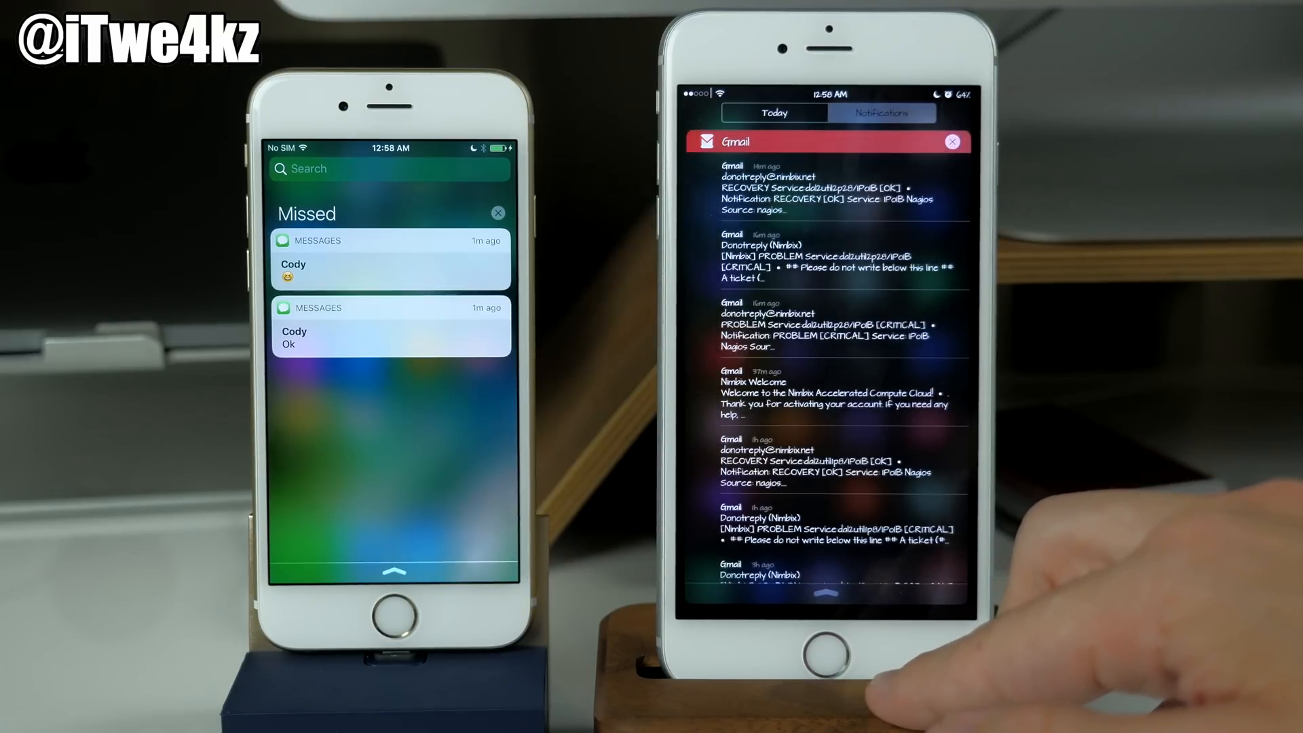
left_click(951, 141)
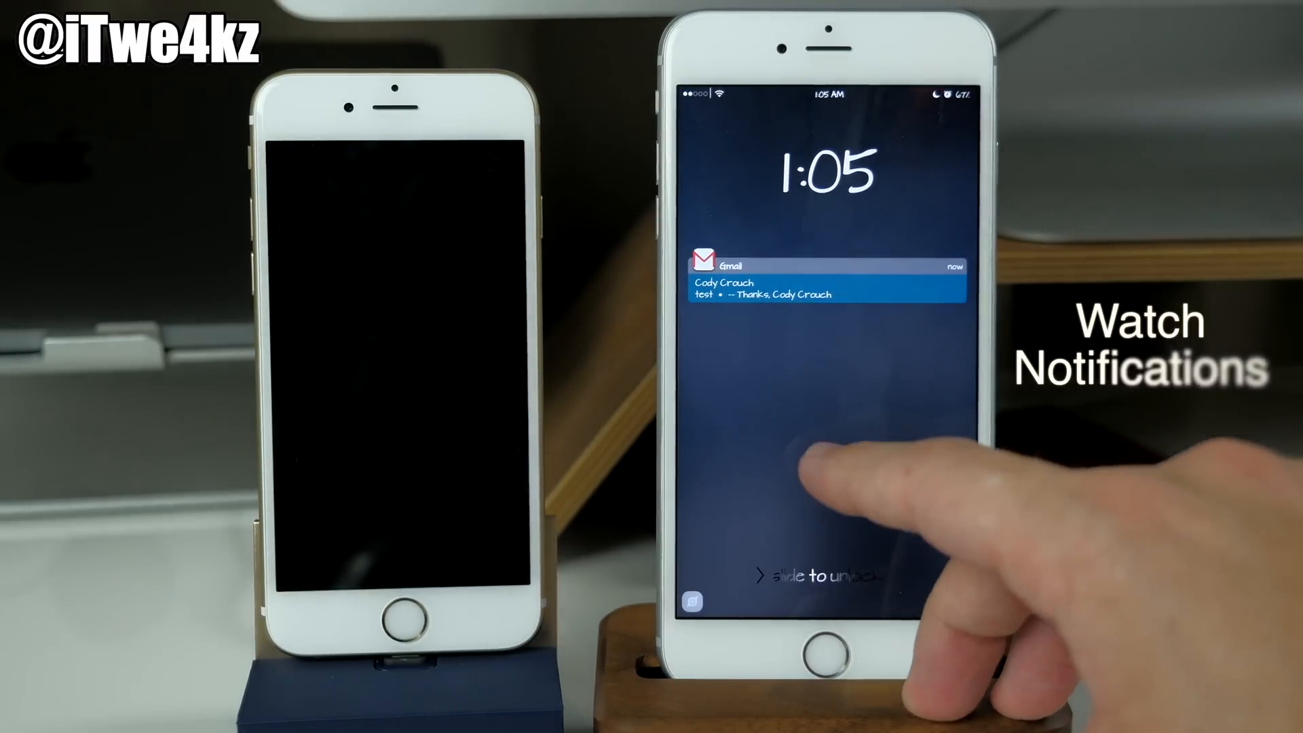
mouse_move(830, 615)
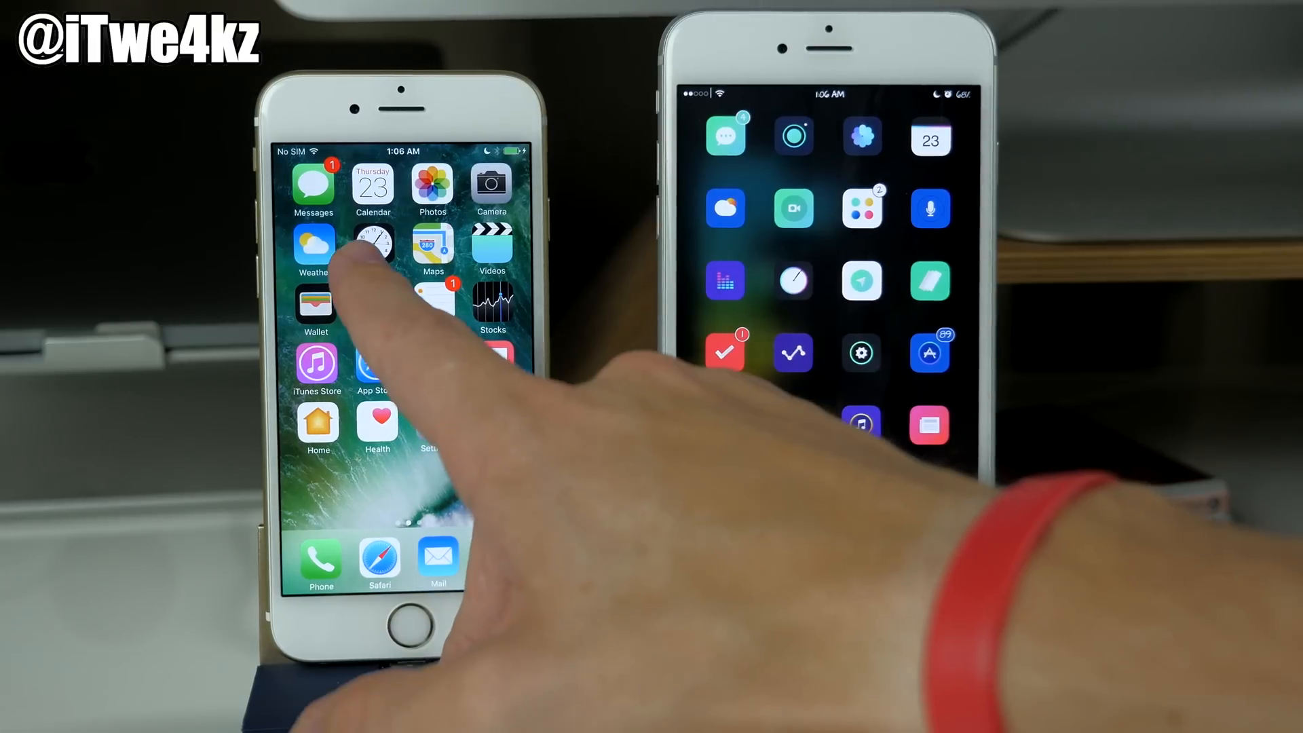
Launch the Clock app to World Clock listing Cupertino and New York
left_click(376, 243)
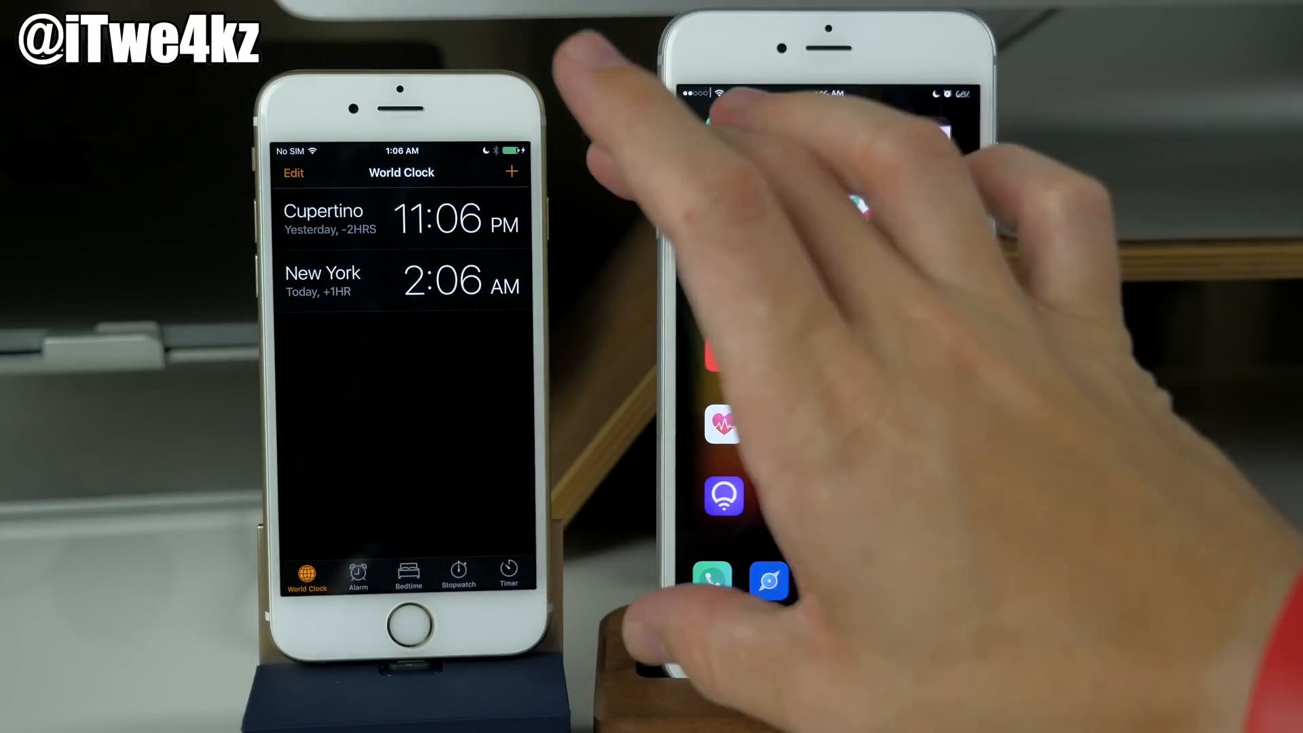